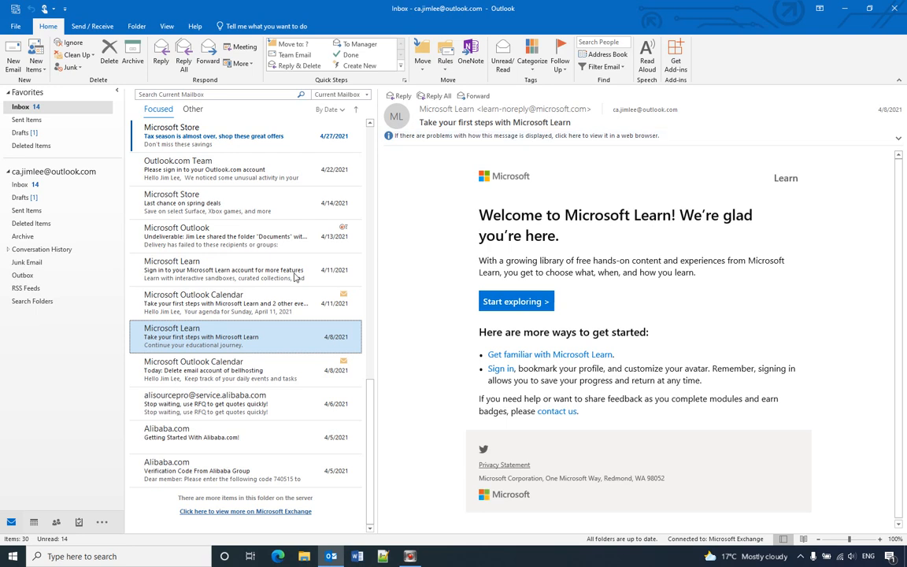
{"action": "mouse_move", "coordinate": [187, 508]}
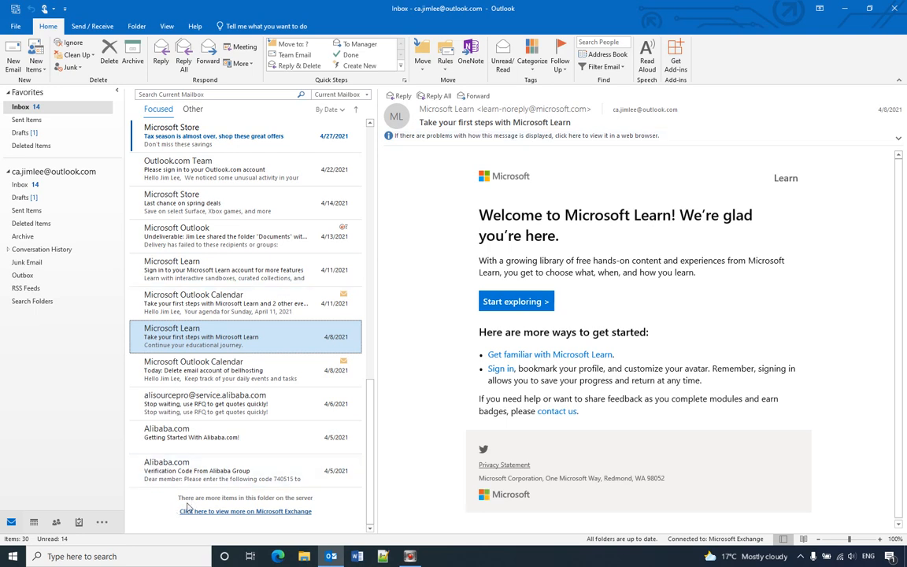
{"action": "mouse_move", "coordinate": [230, 507]}
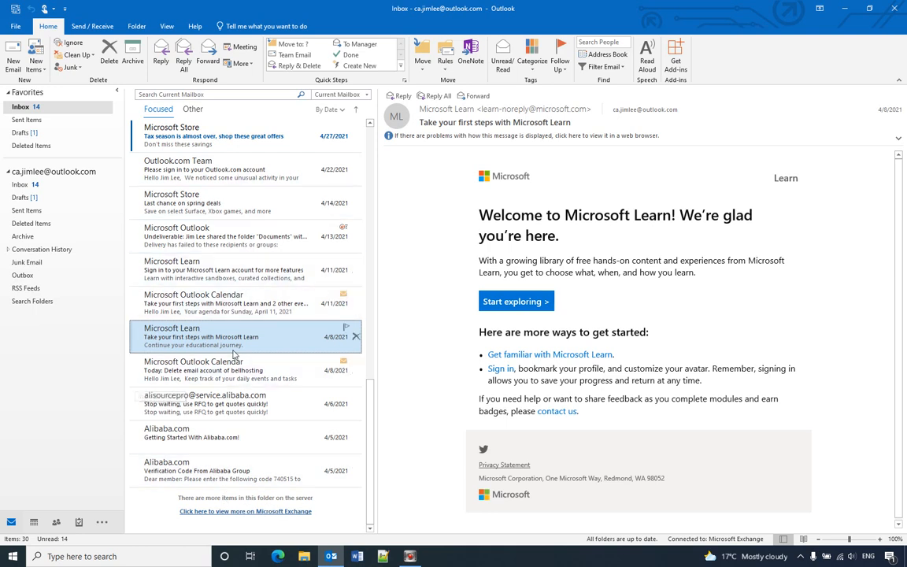
{"action": "mouse_move", "coordinate": [268, 371]}
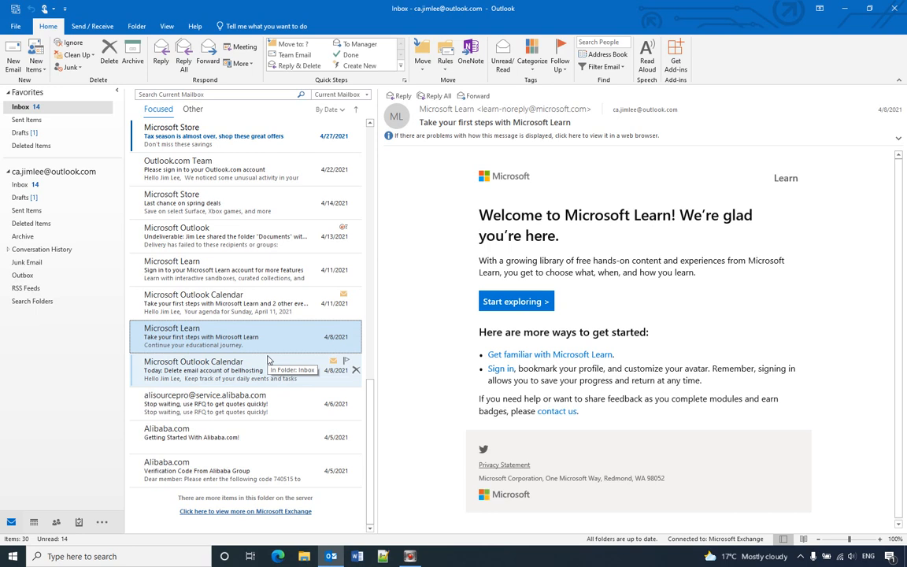
{"action": "mouse_move", "coordinate": [323, 236]}
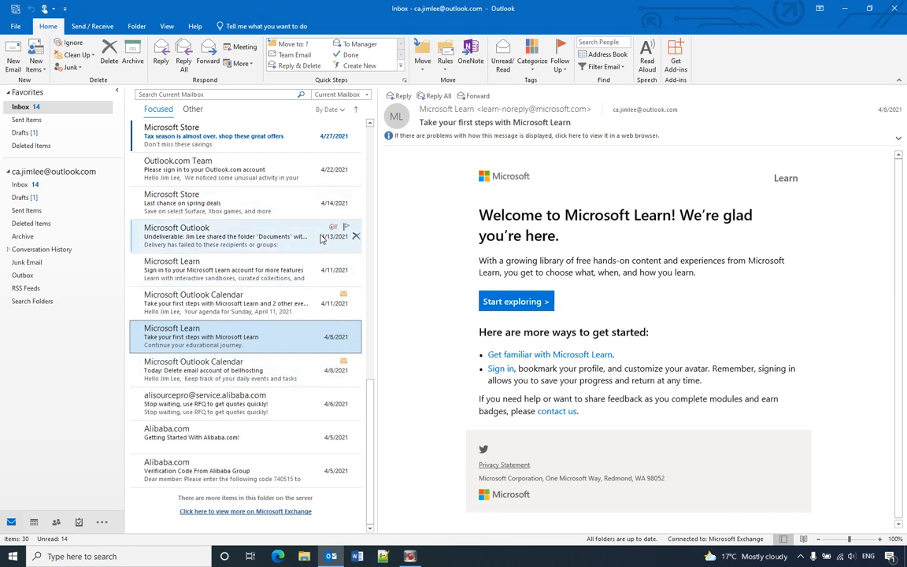
{"action": "mouse_move", "coordinate": [259, 211]}
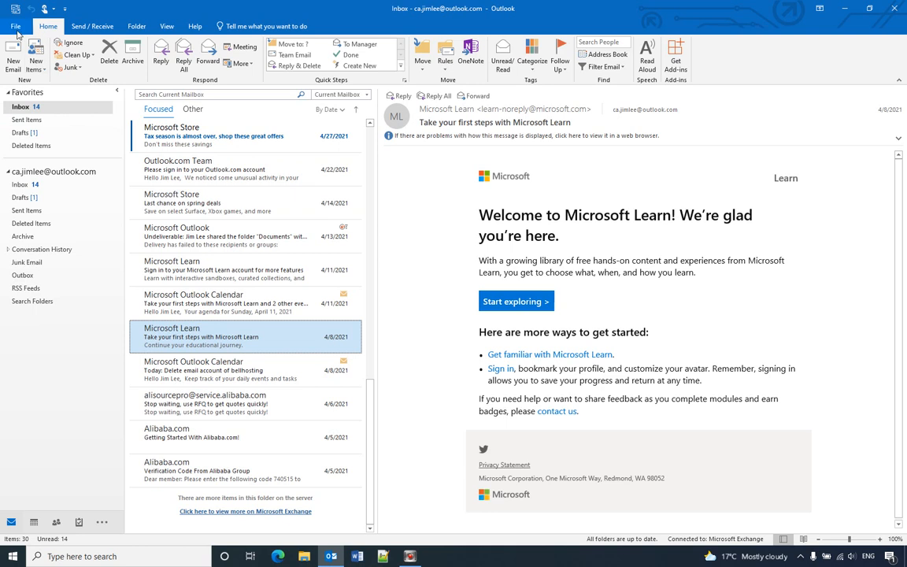
Step: Reach the Change Account settings for the Exchange email account via File > Account Settings
{"action": "left_click", "coordinate": [15, 25]}
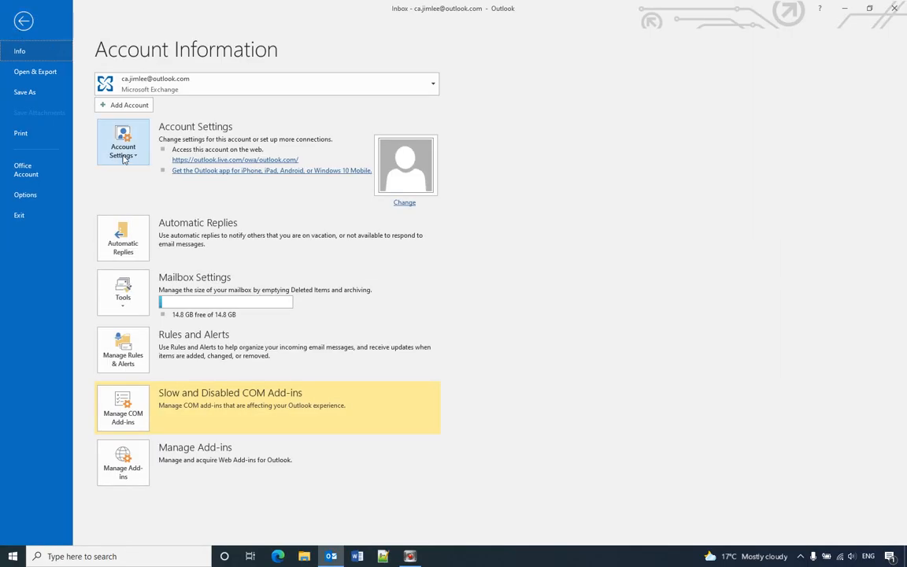
{"action": "left_click", "coordinate": [123, 142]}
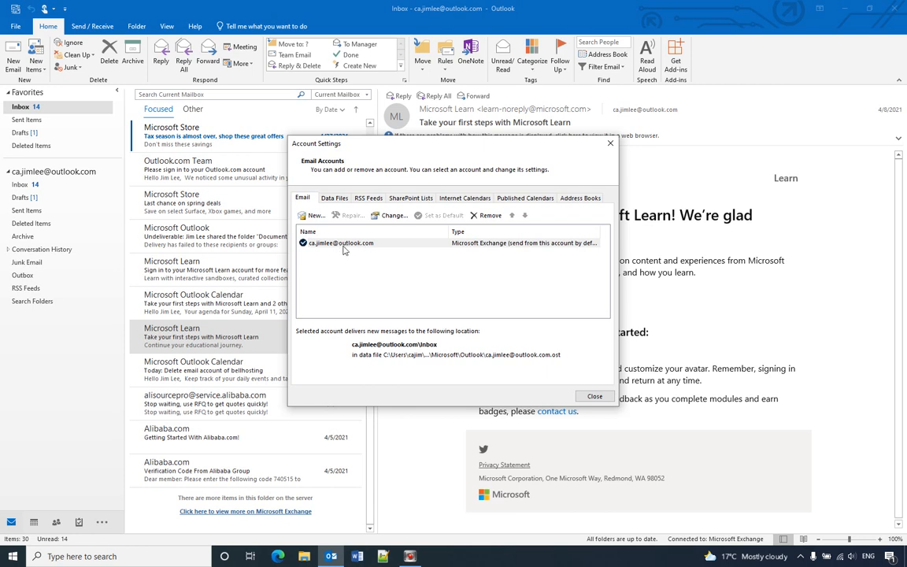
{"action": "left_click", "coordinate": [394, 214]}
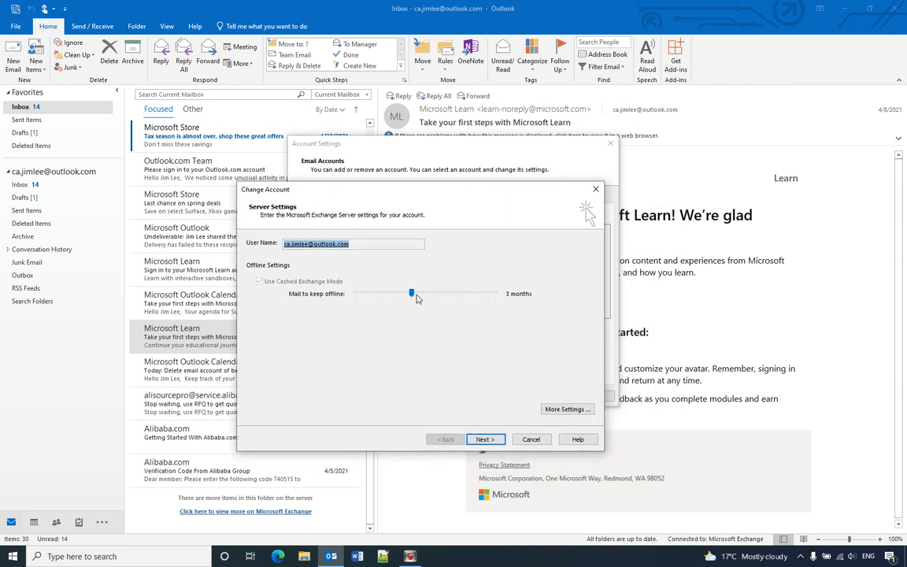
{"action": "mouse_move", "coordinate": [523, 299]}
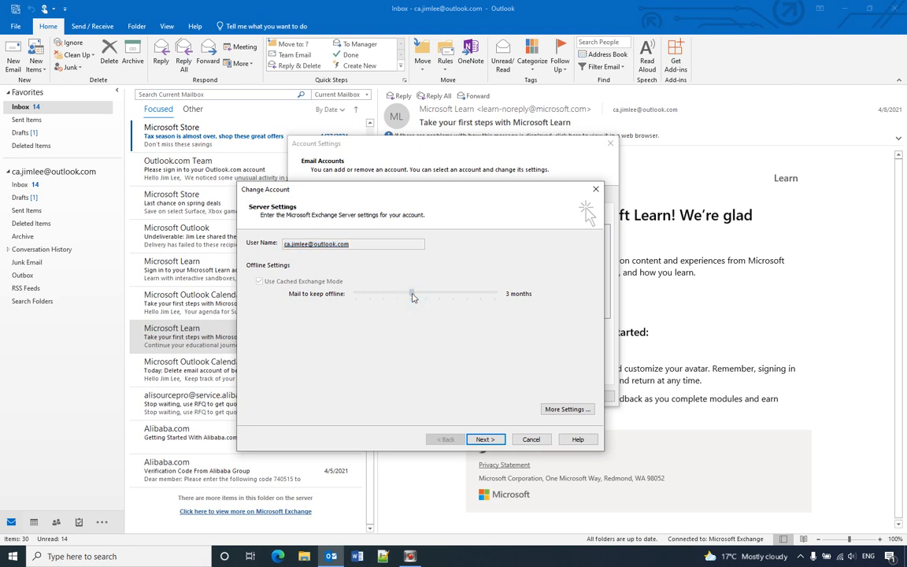
Step: Set 'Mail to keep offline' to All instead of 3 months
{"action": "left_click_drag", "start_coordinate": [413, 294], "coordinate": [495, 295]}
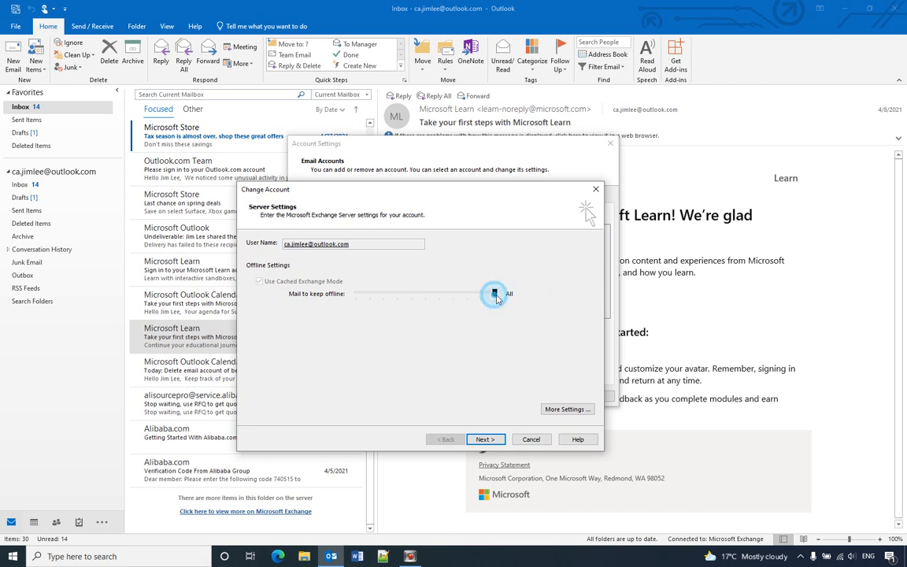
{"action": "left_click_drag", "start_coordinate": [496, 294], "coordinate": [481, 295]}
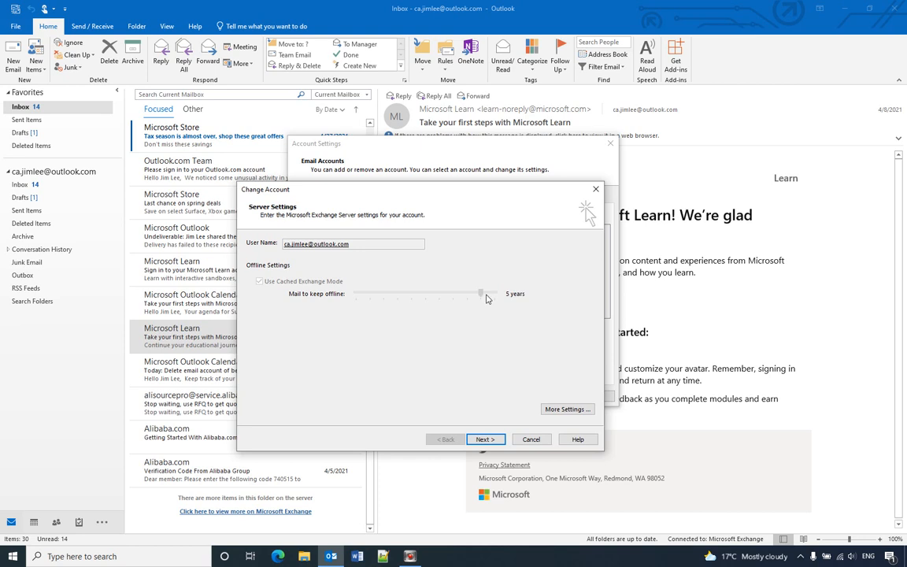
{"action": "left_click_drag", "start_coordinate": [480, 295], "coordinate": [453, 295]}
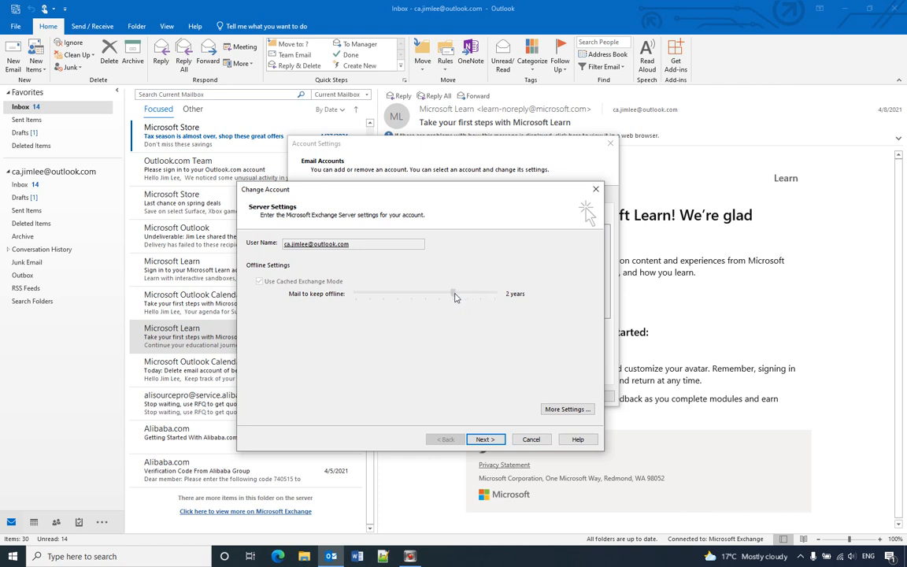
{"action": "left_click_drag", "start_coordinate": [453, 293], "coordinate": [494, 293]}
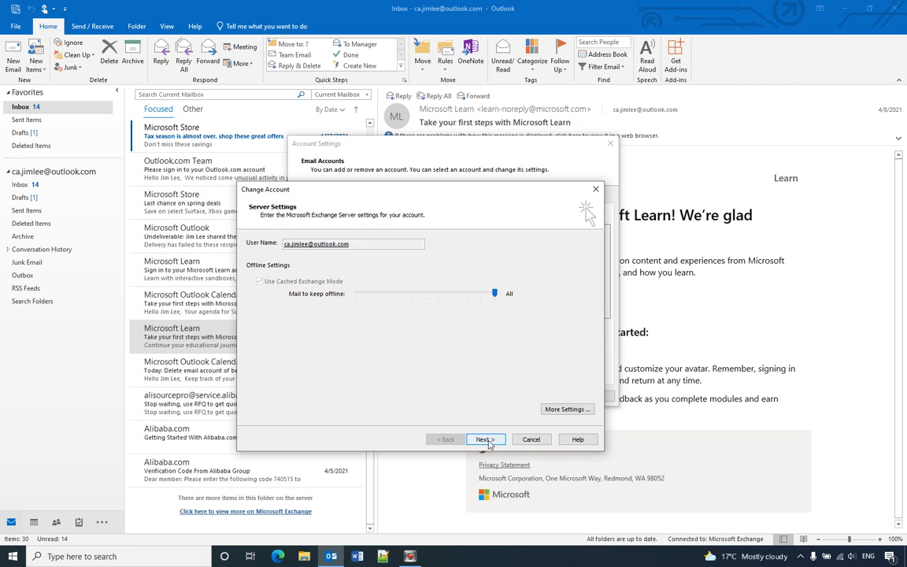
Step: Apply the change, accept the restart warning and finish the account setup
{"action": "left_click", "coordinate": [485, 440]}
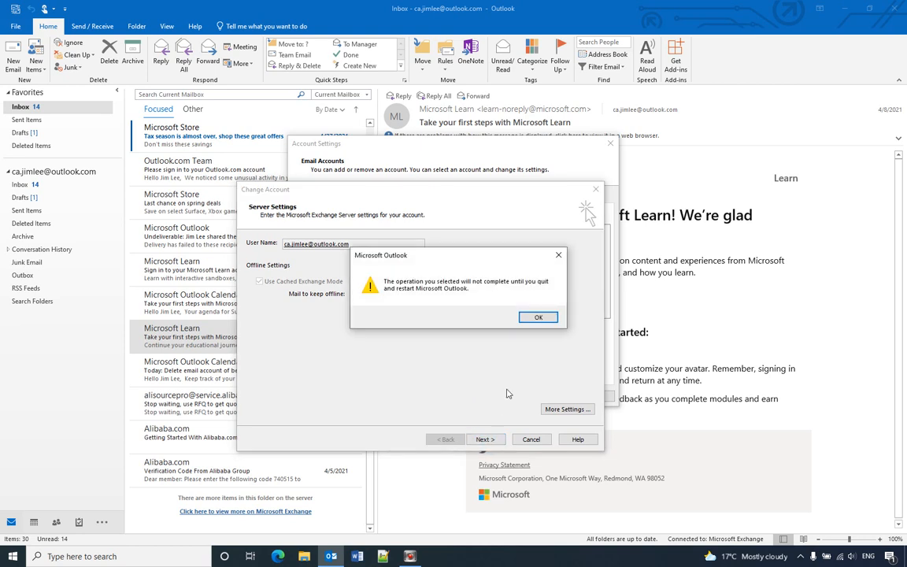
{"action": "mouse_move", "coordinate": [469, 296]}
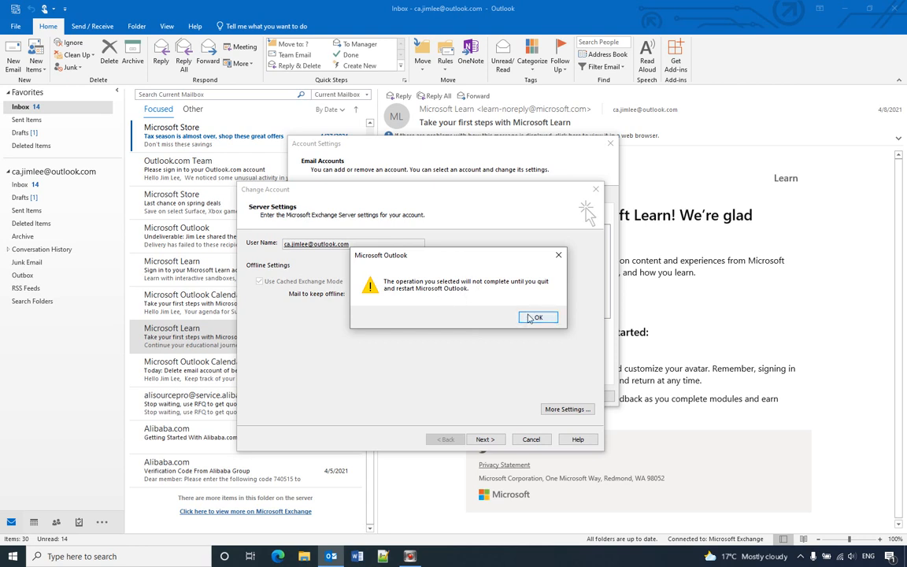
{"action": "left_click", "coordinate": [535, 317]}
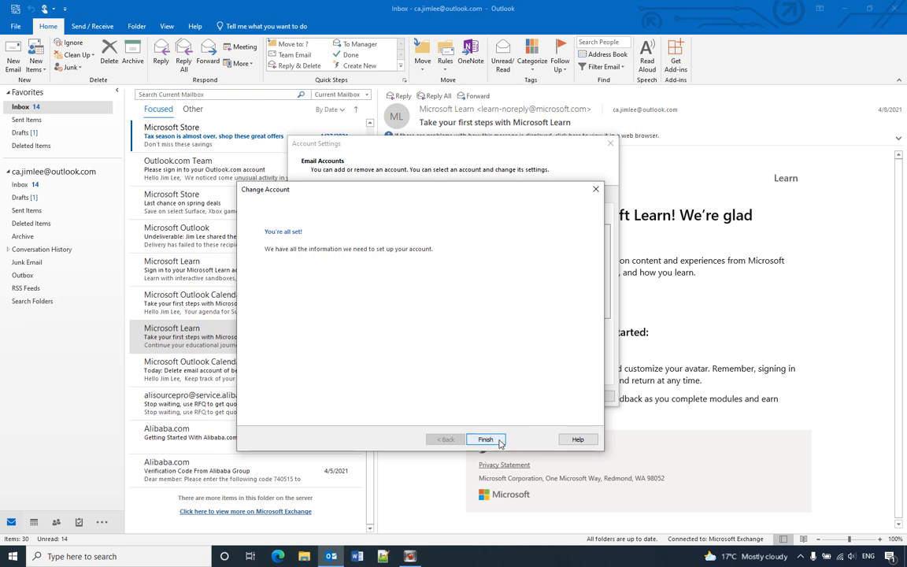
{"action": "left_click", "coordinate": [485, 440]}
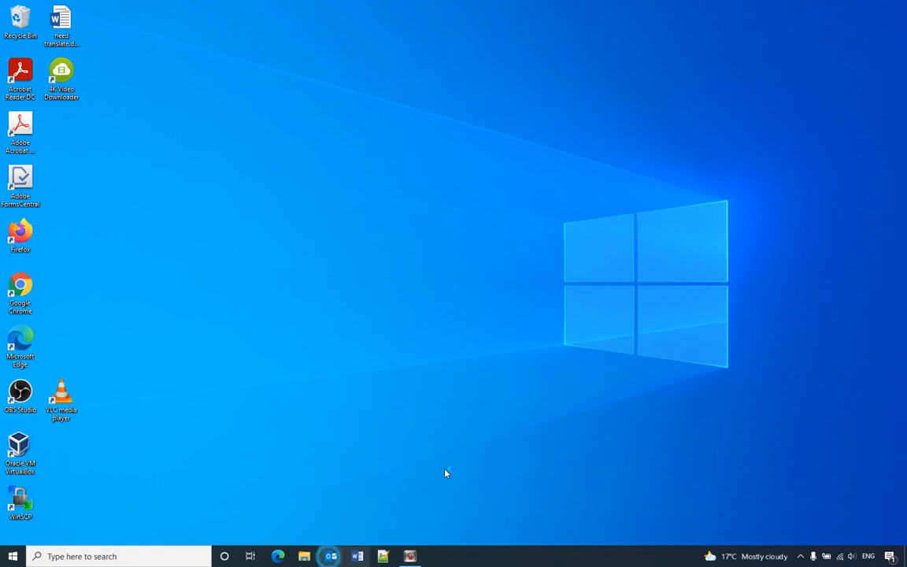
Step: Restart Outlook so the inbox syncs all mail without the server notice
{"action": "left_click", "coordinate": [331, 555]}
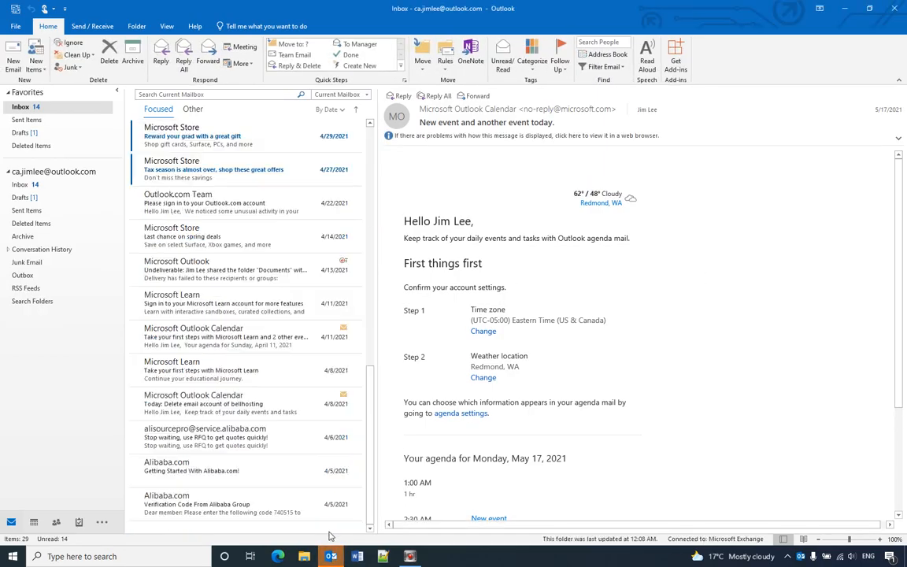
{"action": "mouse_move", "coordinate": [258, 513]}
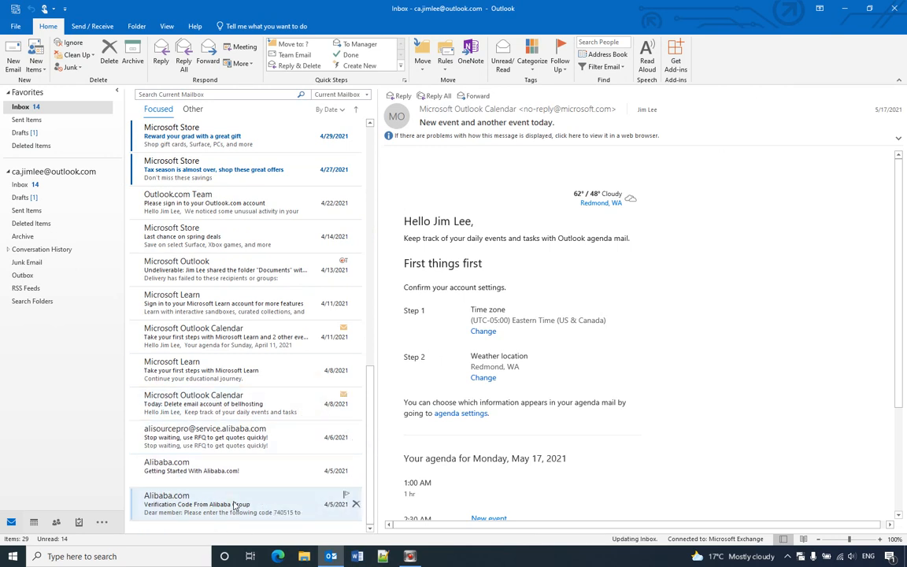
{"action": "mouse_move", "coordinate": [233, 504]}
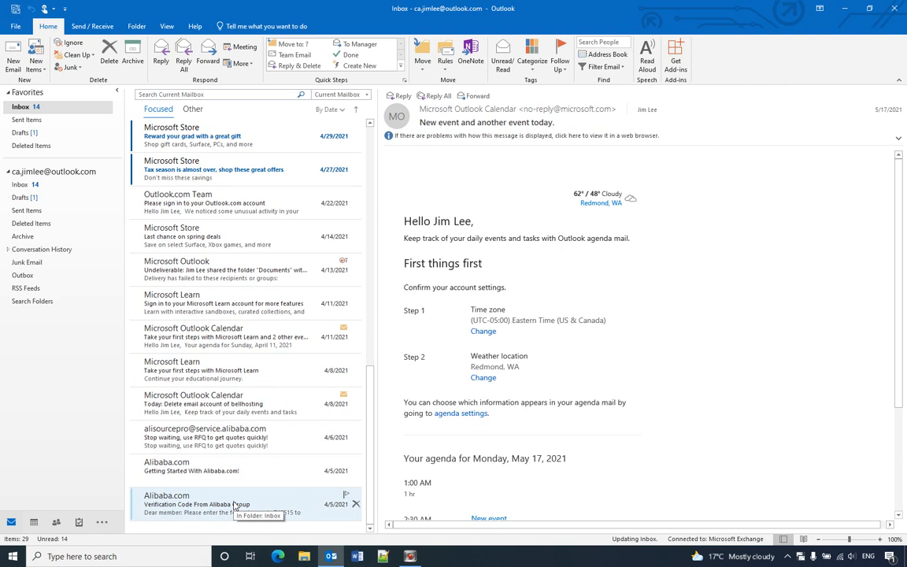